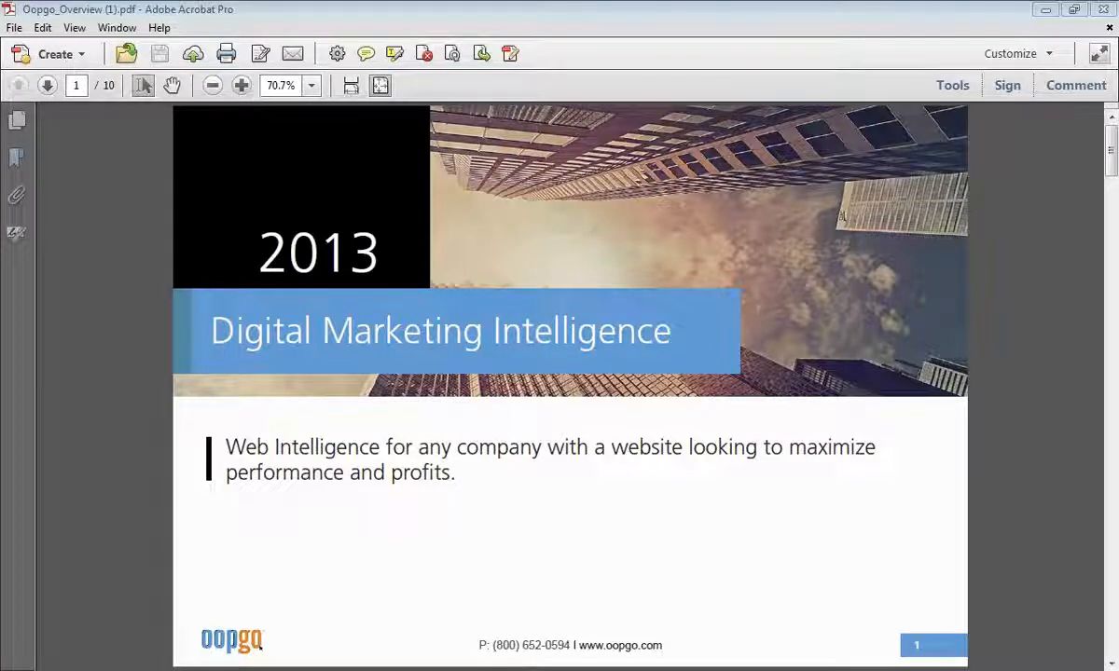
Advance through the Oopgo slides to the Customer Interaction Recordings slide, then step back a page.
{"action": "left_click", "coordinate": [47, 86]}
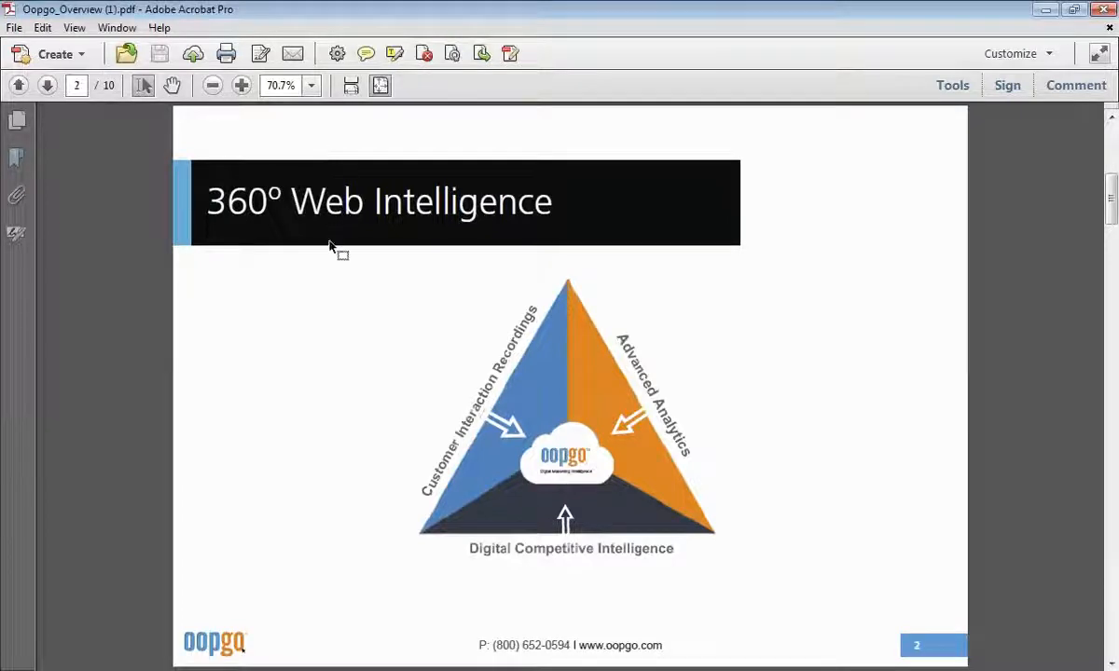
{"action": "mouse_move", "coordinate": [271, 307]}
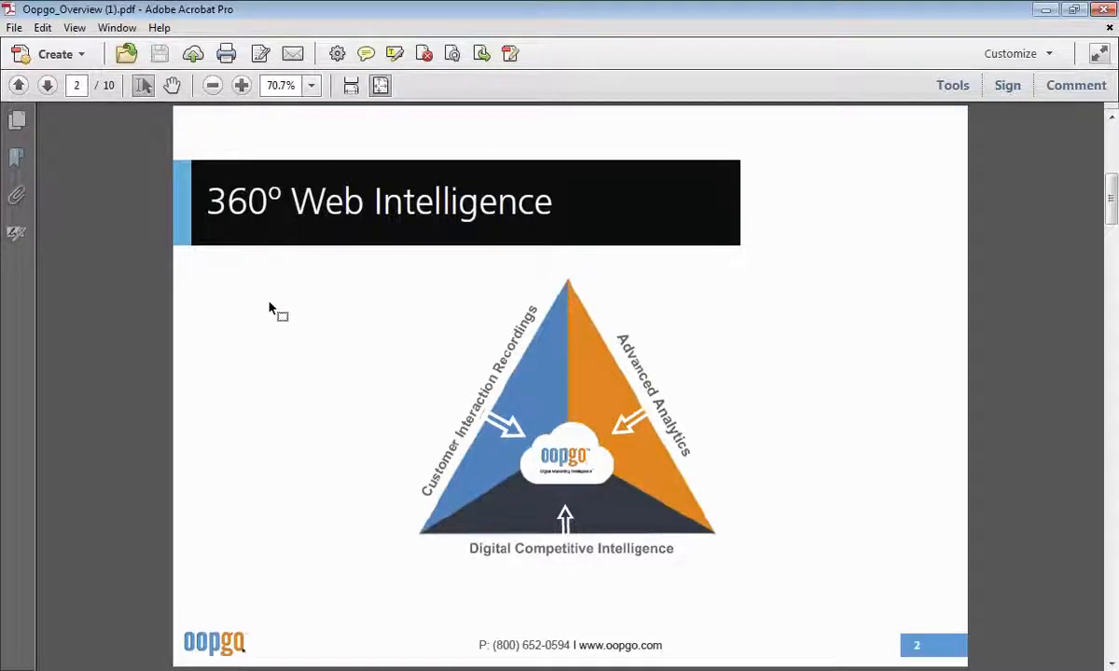
{"action": "mouse_move", "coordinate": [276, 321]}
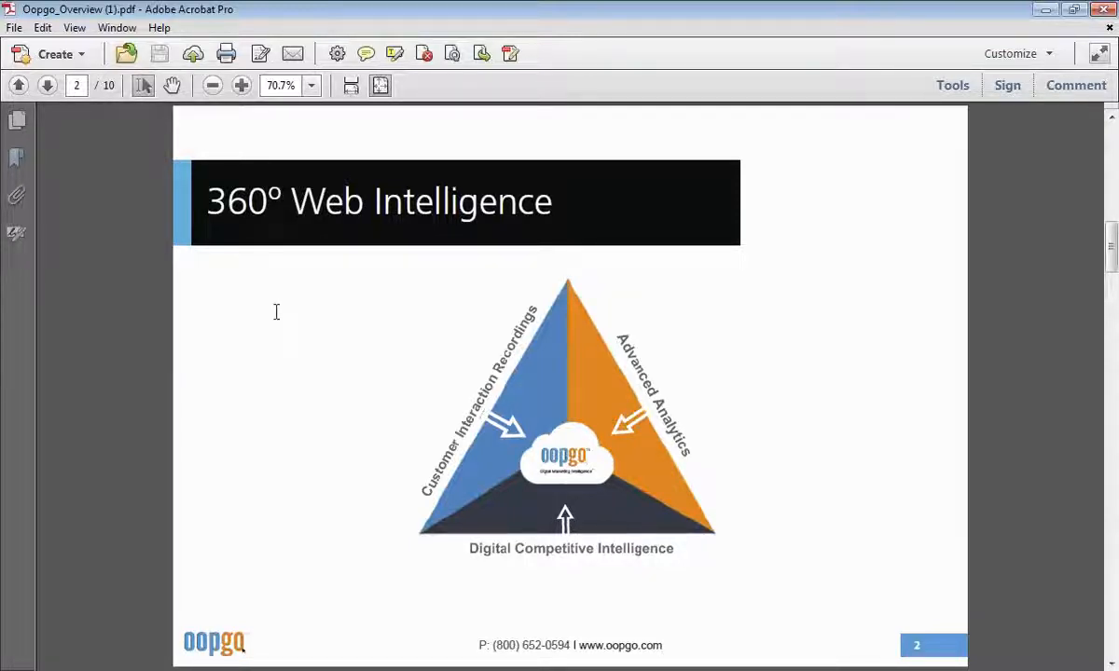
{"action": "left_click", "coordinate": [47, 86]}
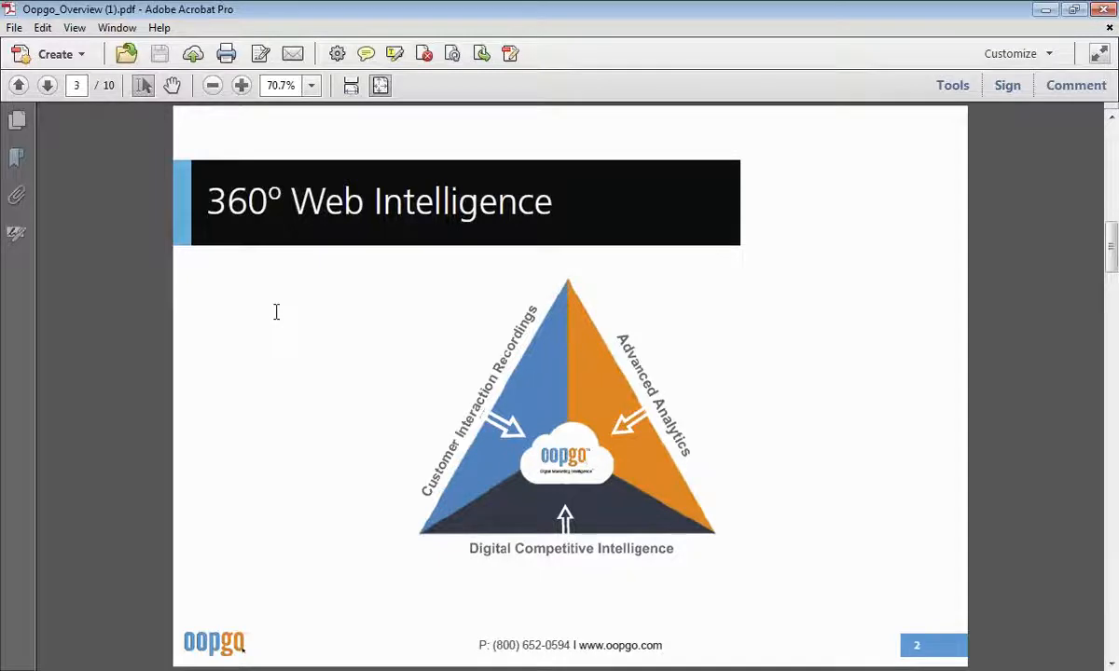
{"action": "left_click", "coordinate": [47, 86]}
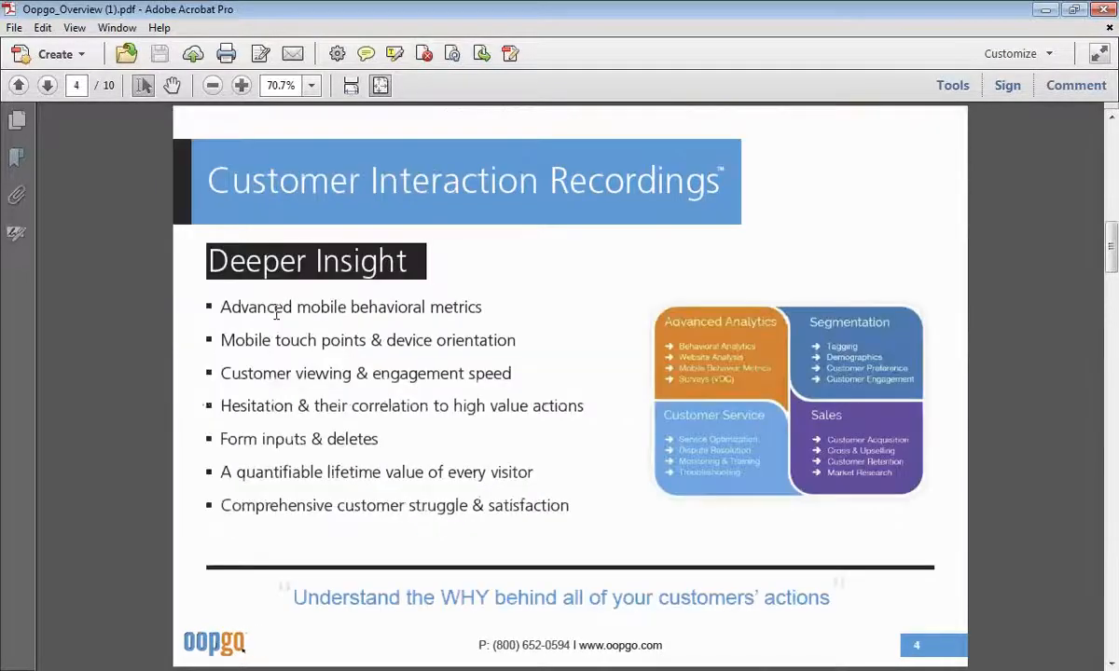
{"action": "left_click", "coordinate": [18, 86]}
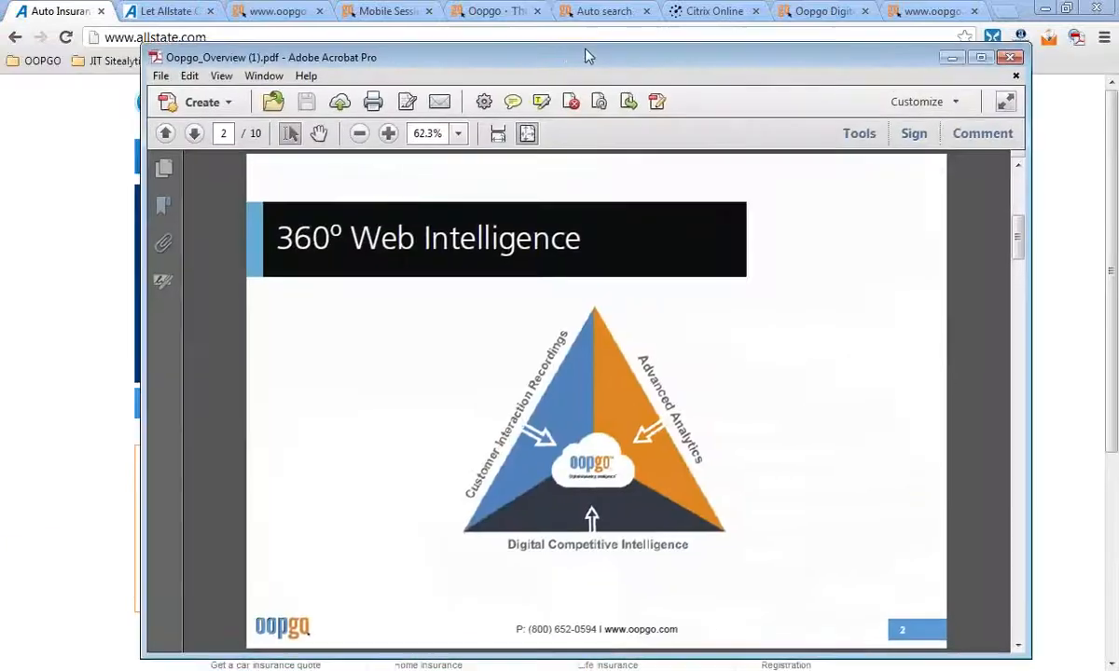
Maximize Acrobat and page between slides 1 and 2, ending on the 2013 title slide.
{"action": "left_click", "coordinate": [981, 56]}
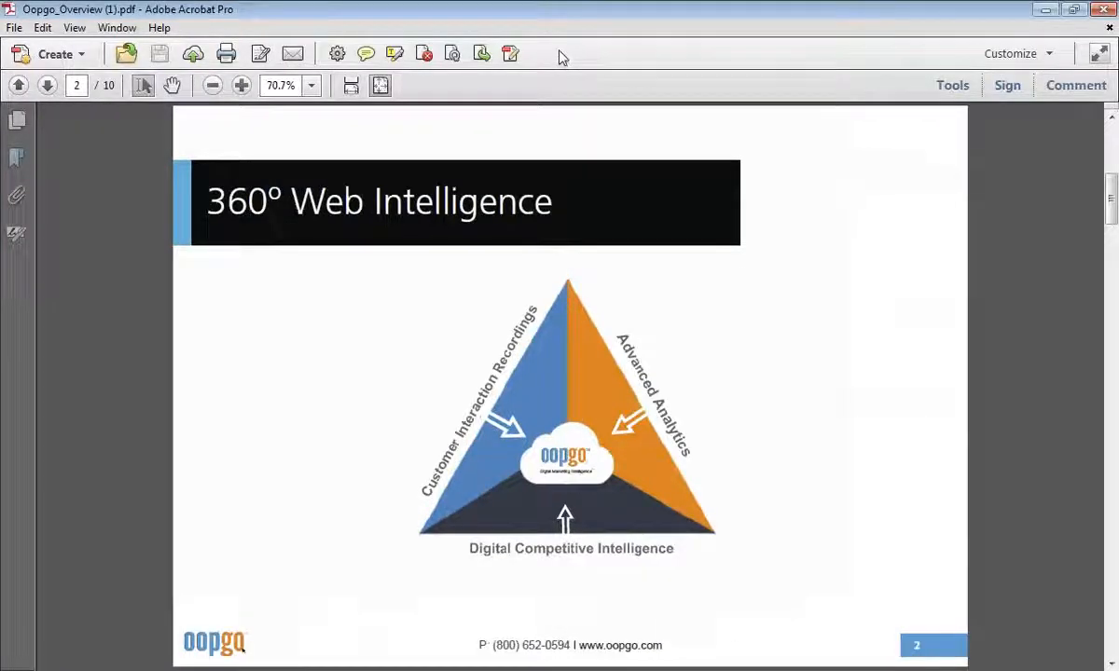
{"action": "mouse_move", "coordinate": [561, 73]}
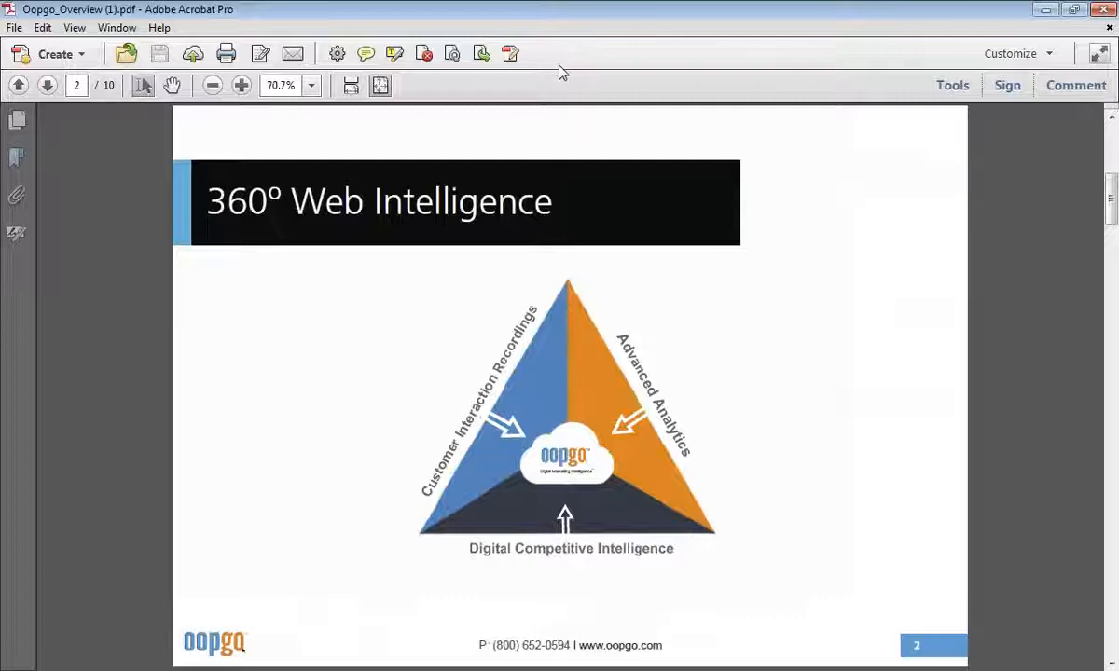
{"action": "left_click", "coordinate": [18, 86]}
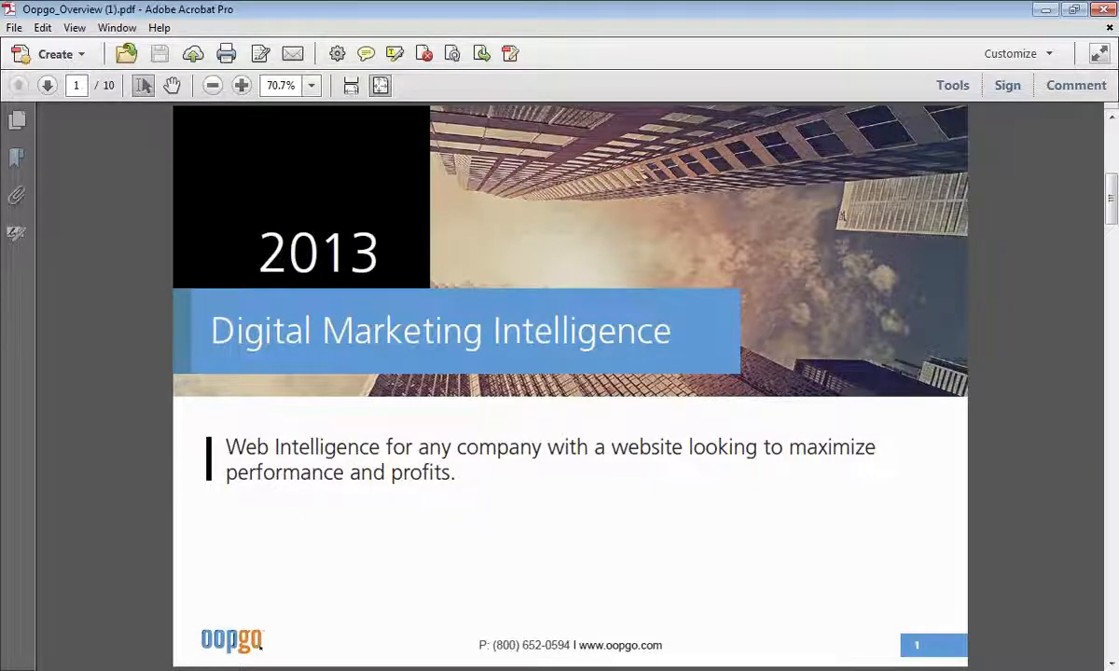
{"action": "left_click", "coordinate": [47, 86]}
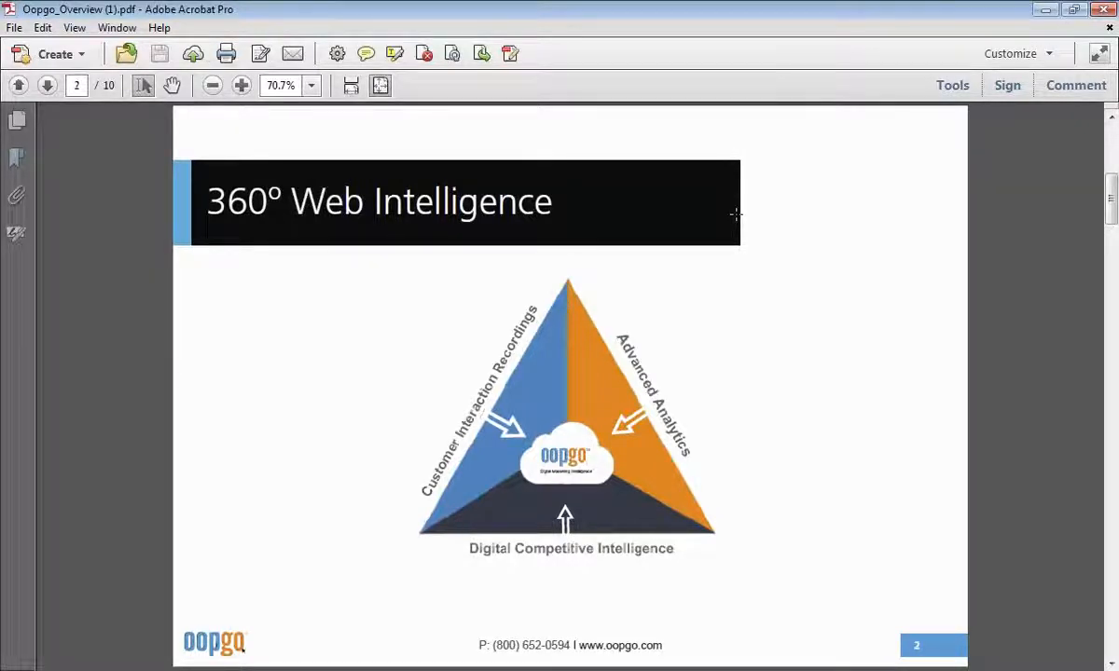
{"action": "left_click", "coordinate": [19, 86]}
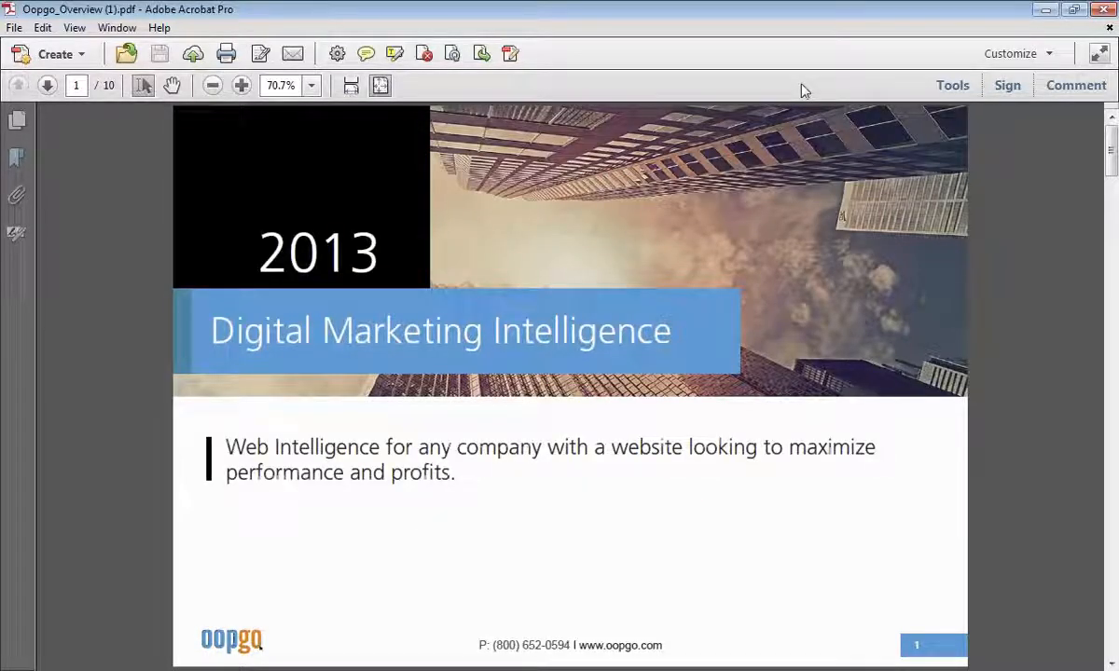
{"action": "left_click", "coordinate": [116, 28]}
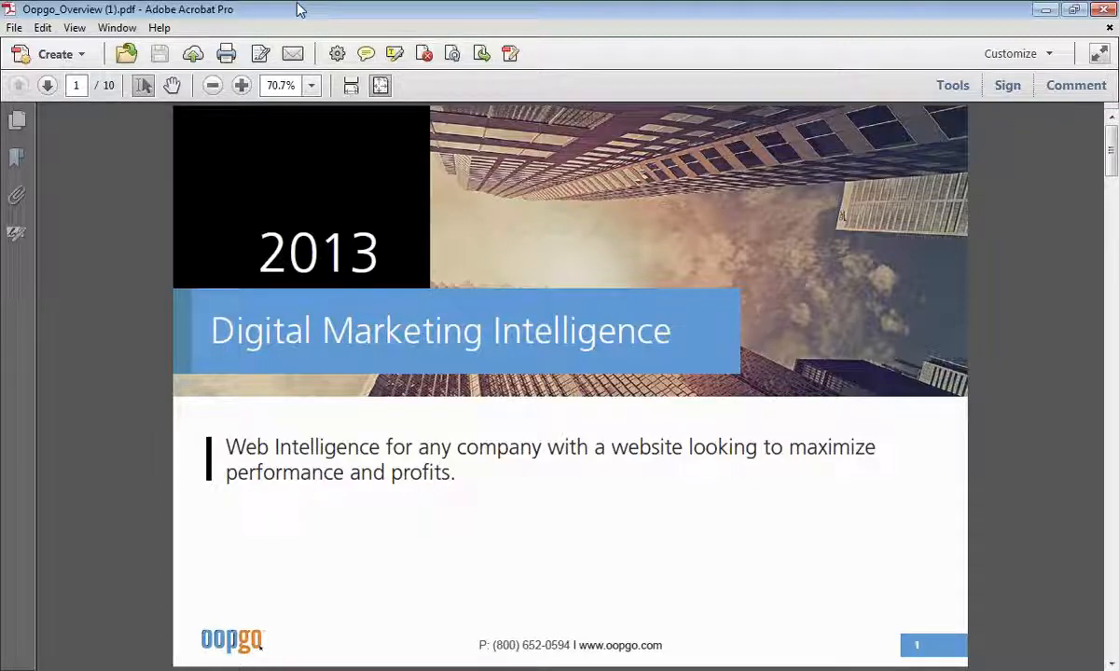
Browse the toolbar options and the View menu looking for Full Screen Mode.
{"action": "right_click", "coordinate": [656, 70]}
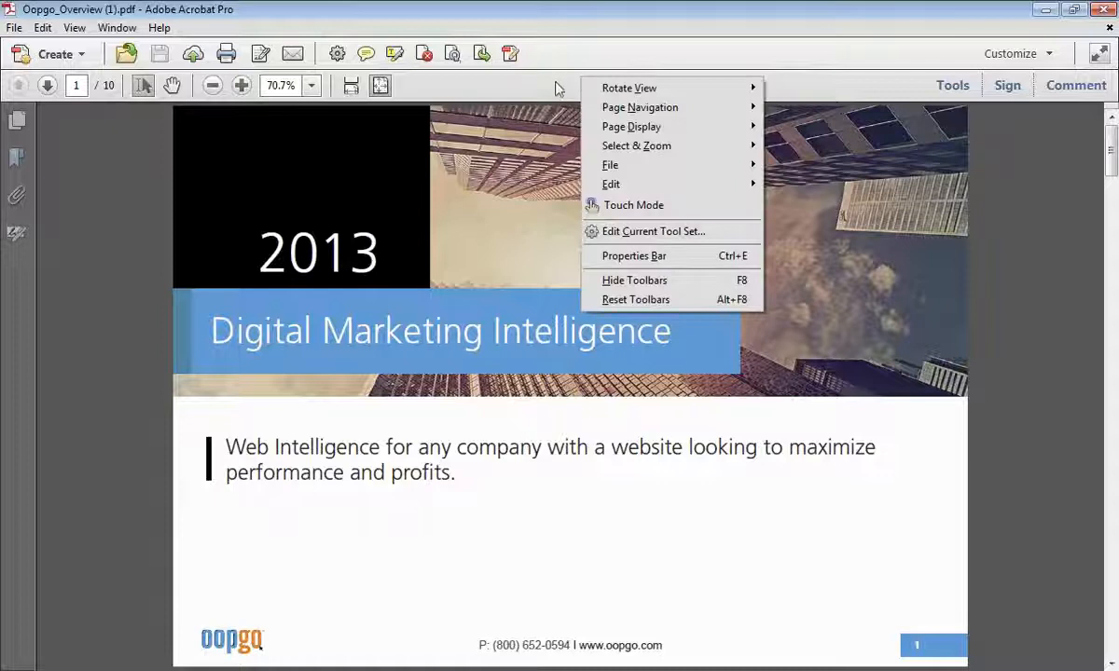
{"action": "mouse_move", "coordinate": [567, 88]}
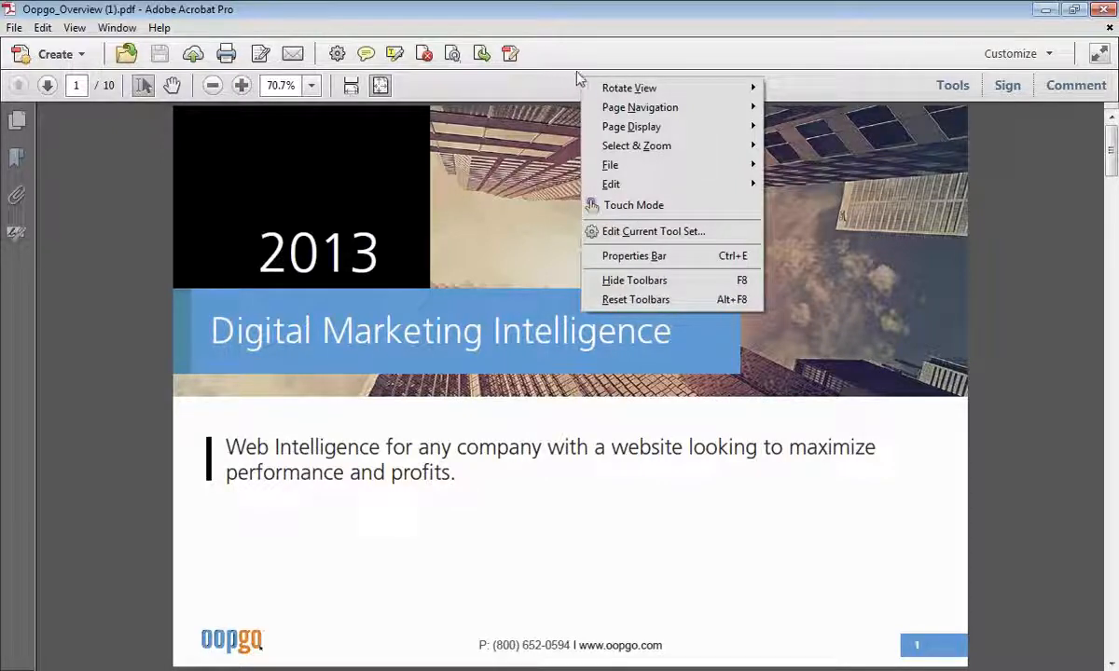
{"action": "mouse_move", "coordinate": [619, 23]}
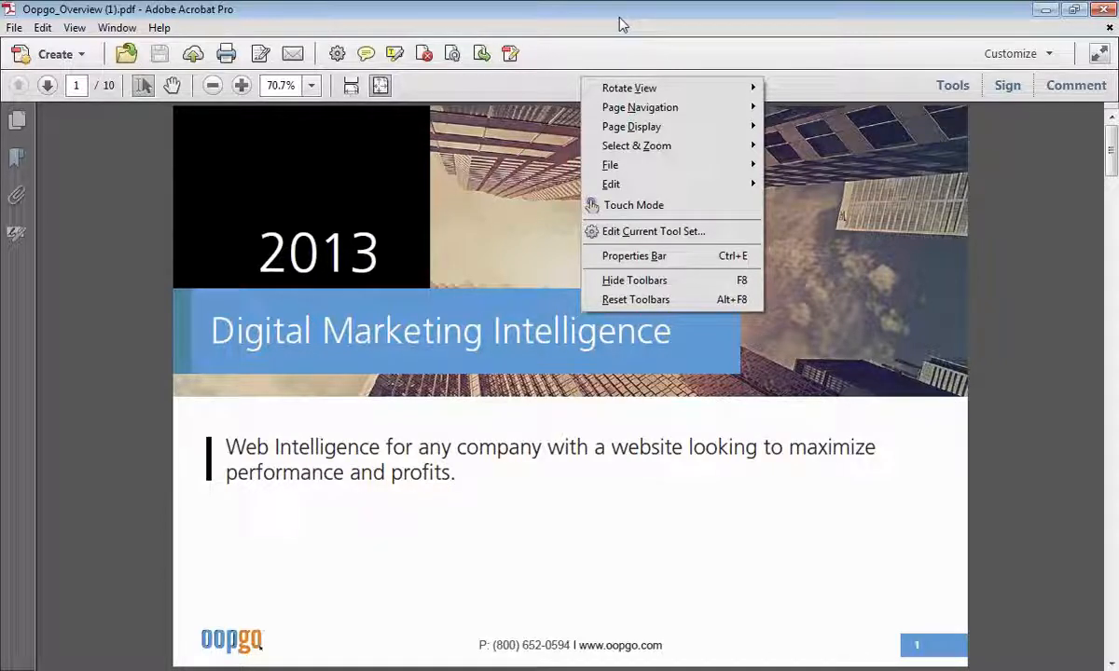
{"action": "mouse_move", "coordinate": [662, 47]}
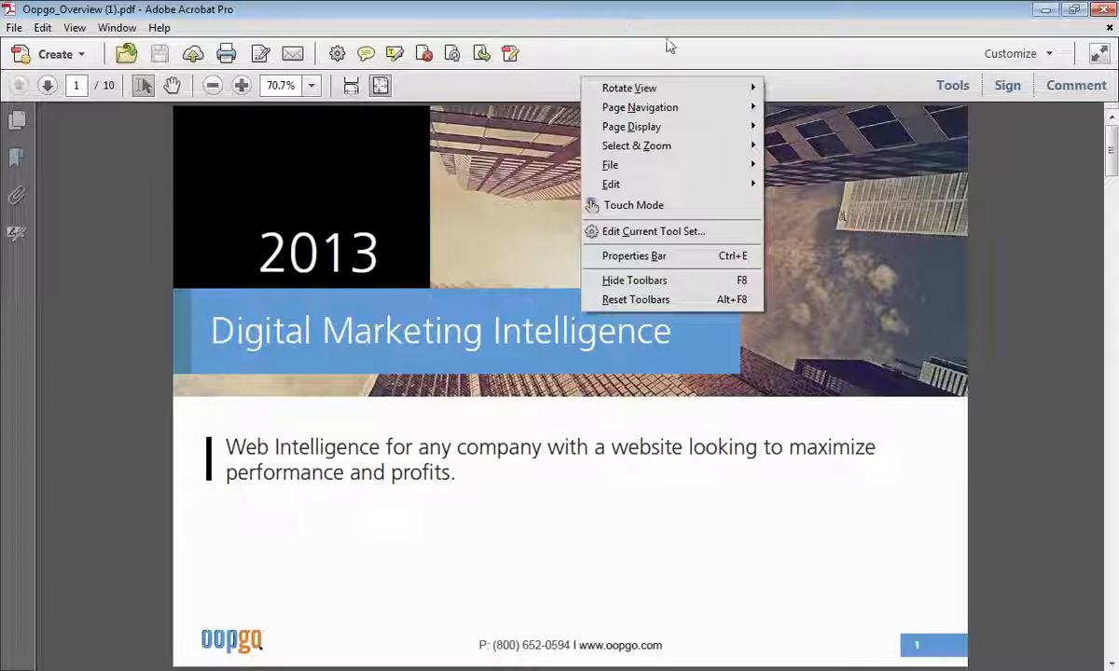
{"action": "left_click", "coordinate": [74, 28]}
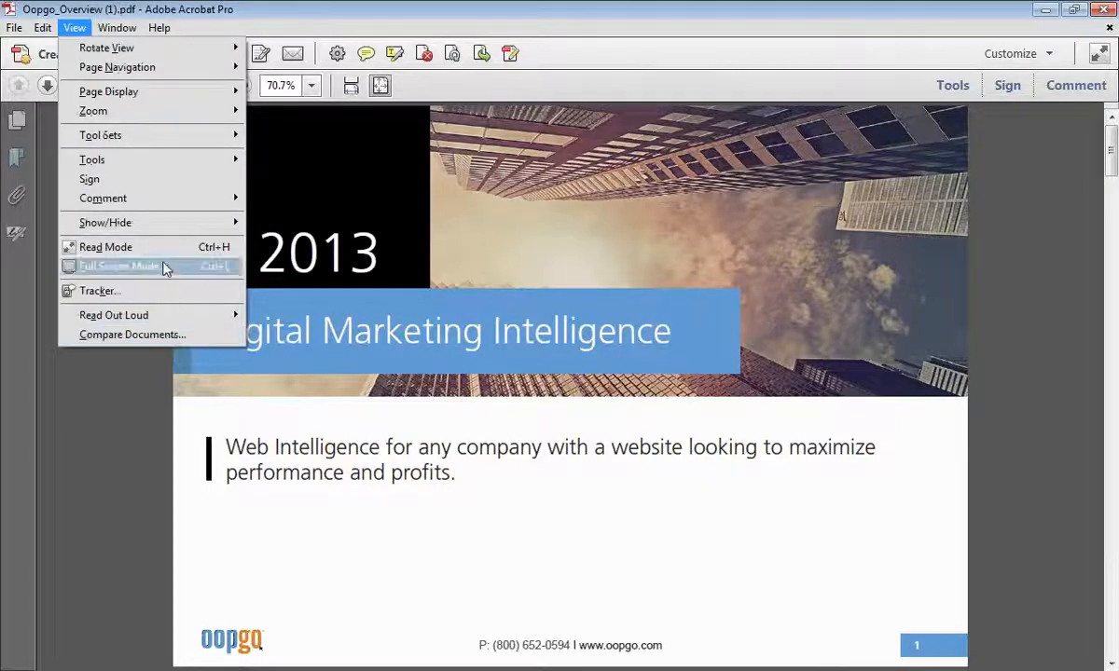
Maximize Acrobat and play the Oopgo overview in Full Screen Mode up to the 360° Web Intelligence slide.
{"action": "left_click", "coordinate": [120, 264]}
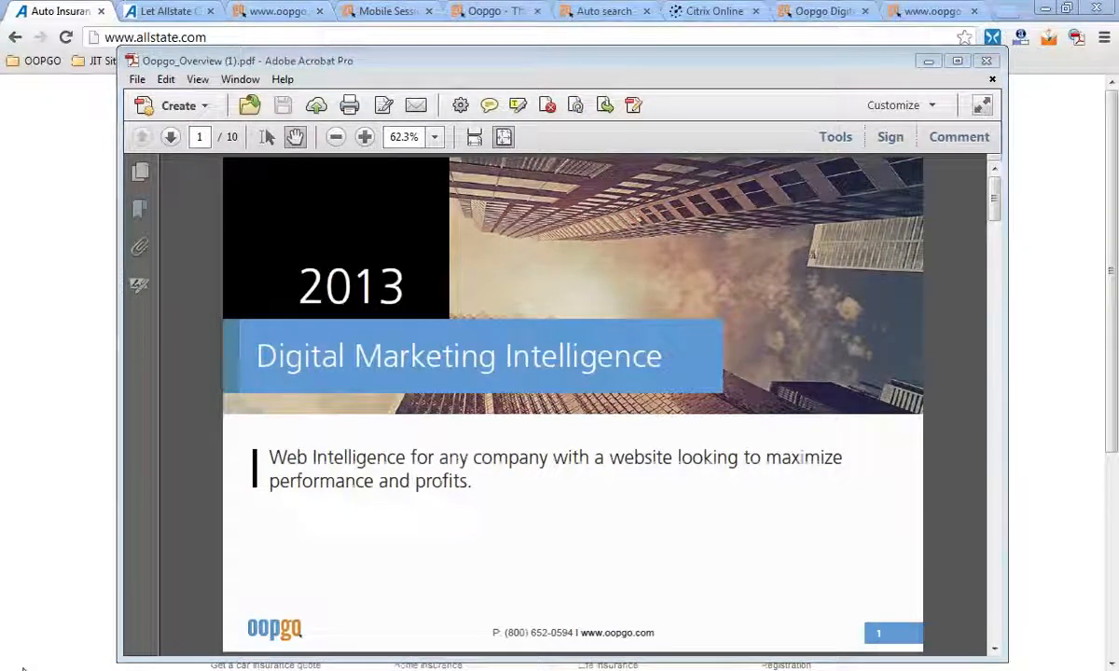
{"action": "mouse_move", "coordinate": [550, 207]}
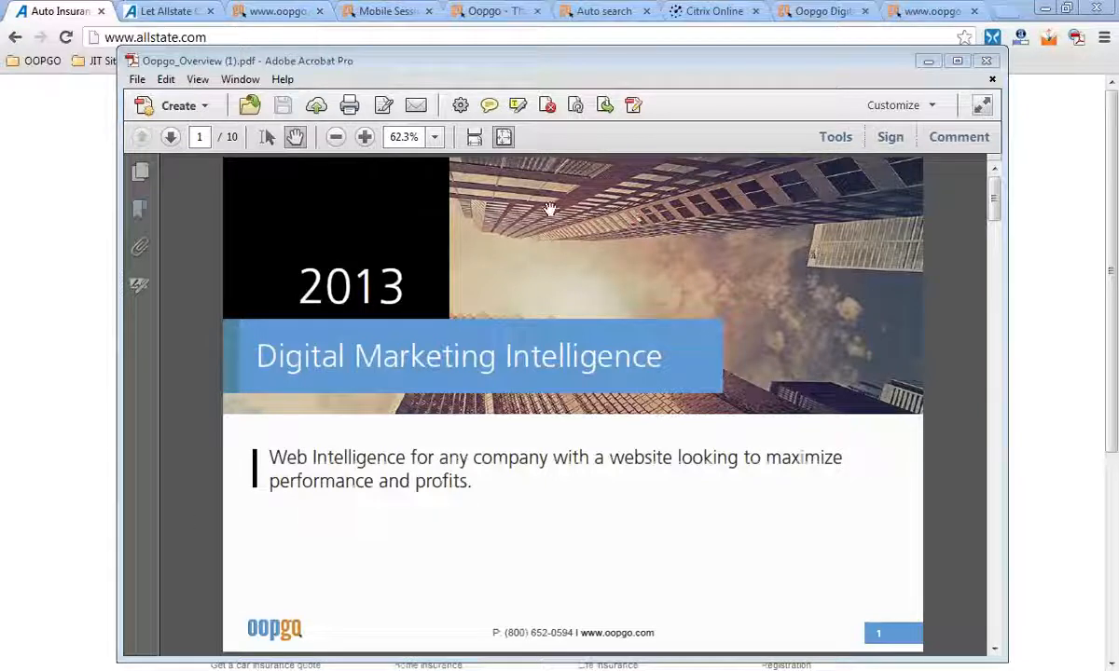
{"action": "left_click", "coordinate": [957, 60]}
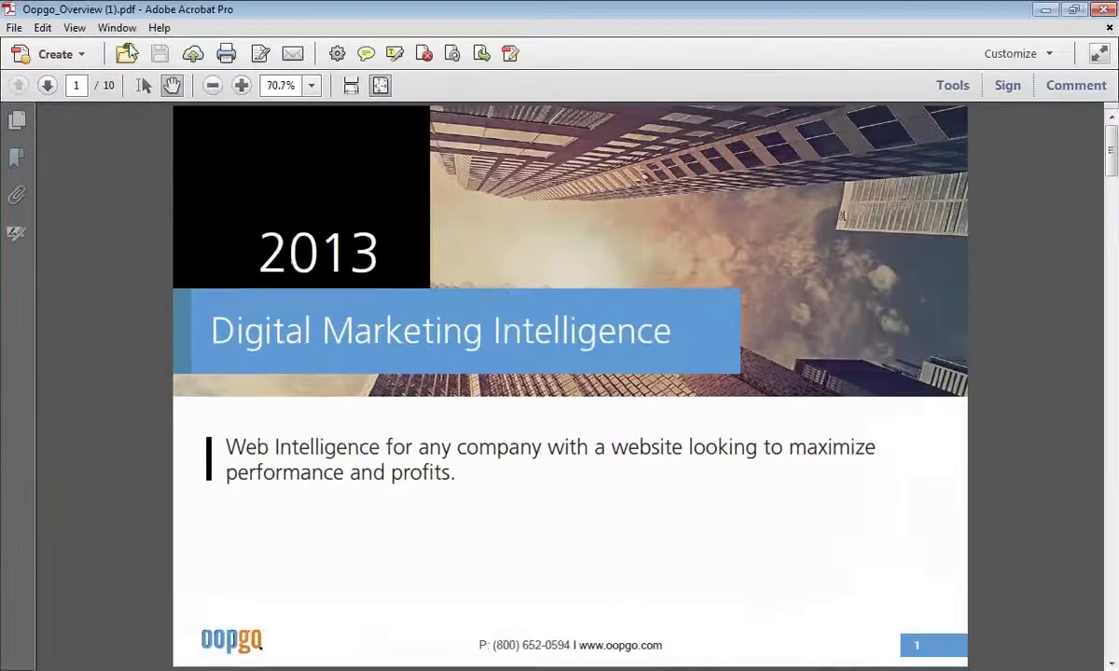
{"action": "left_click", "coordinate": [73, 28]}
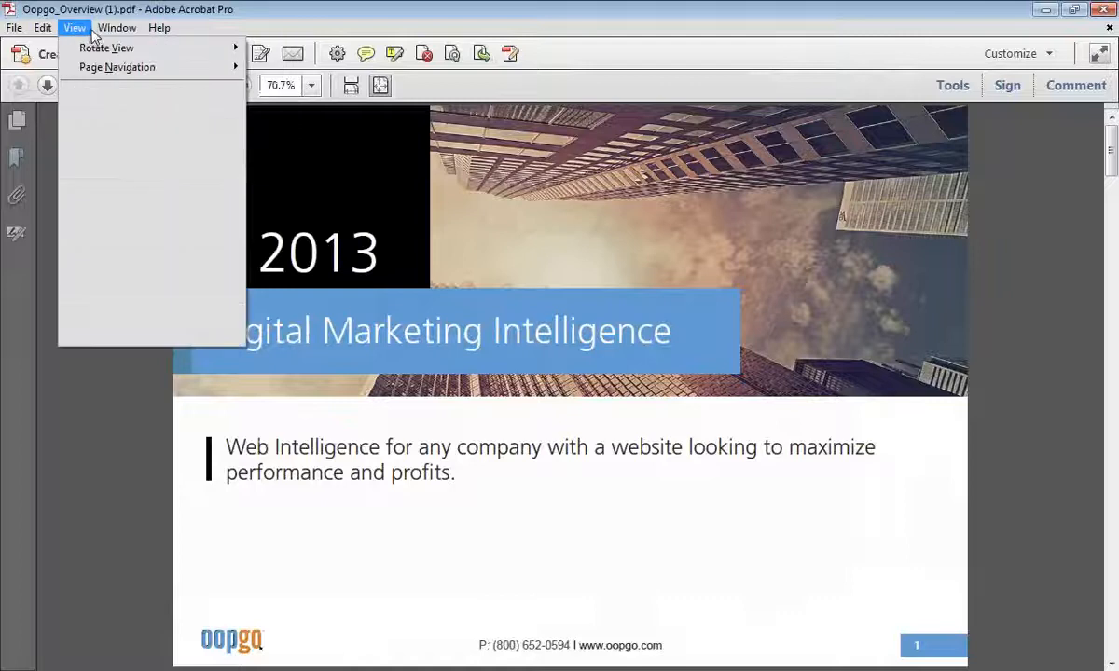
{"action": "mouse_move", "coordinate": [115, 67]}
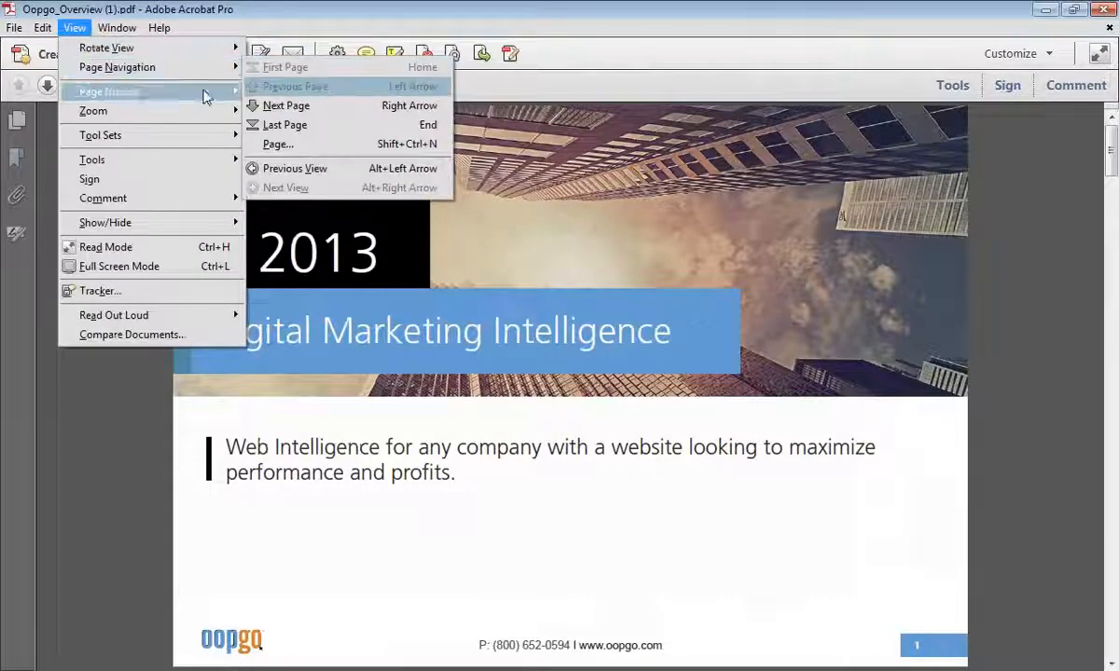
{"action": "mouse_move", "coordinate": [112, 314]}
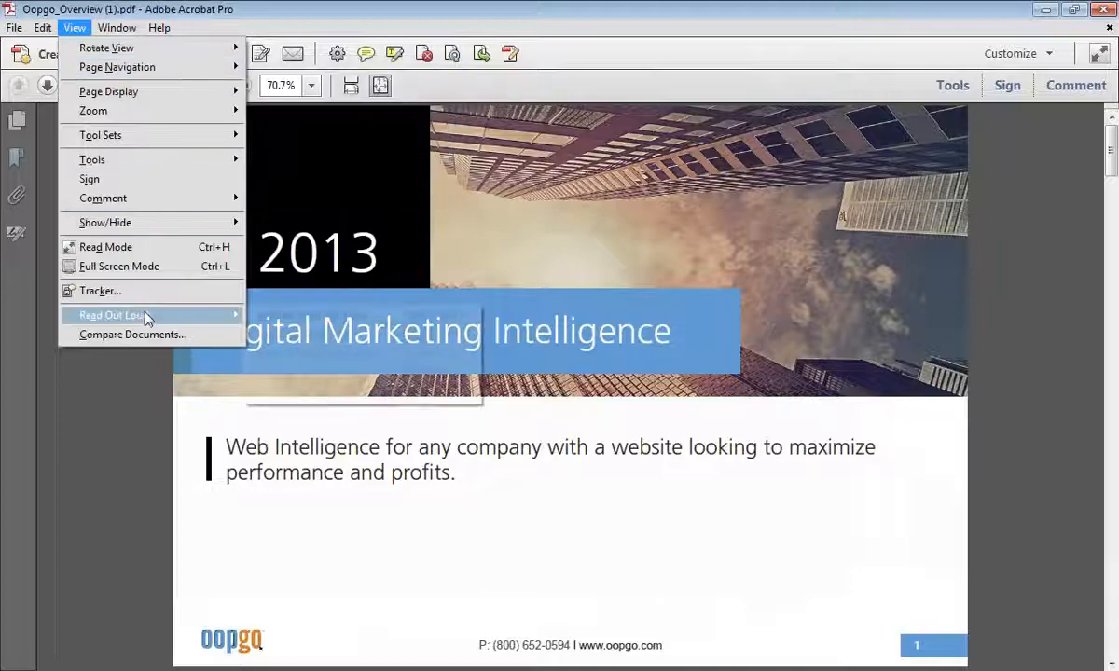
{"action": "left_click", "coordinate": [120, 265]}
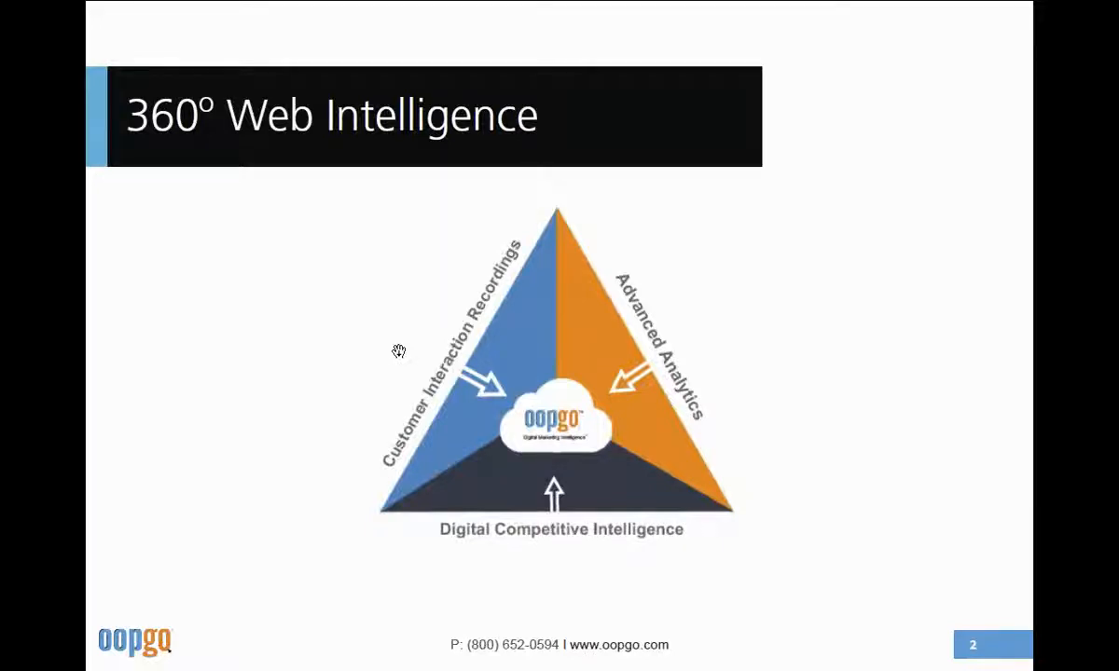
{"action": "mouse_move", "coordinate": [395, 343]}
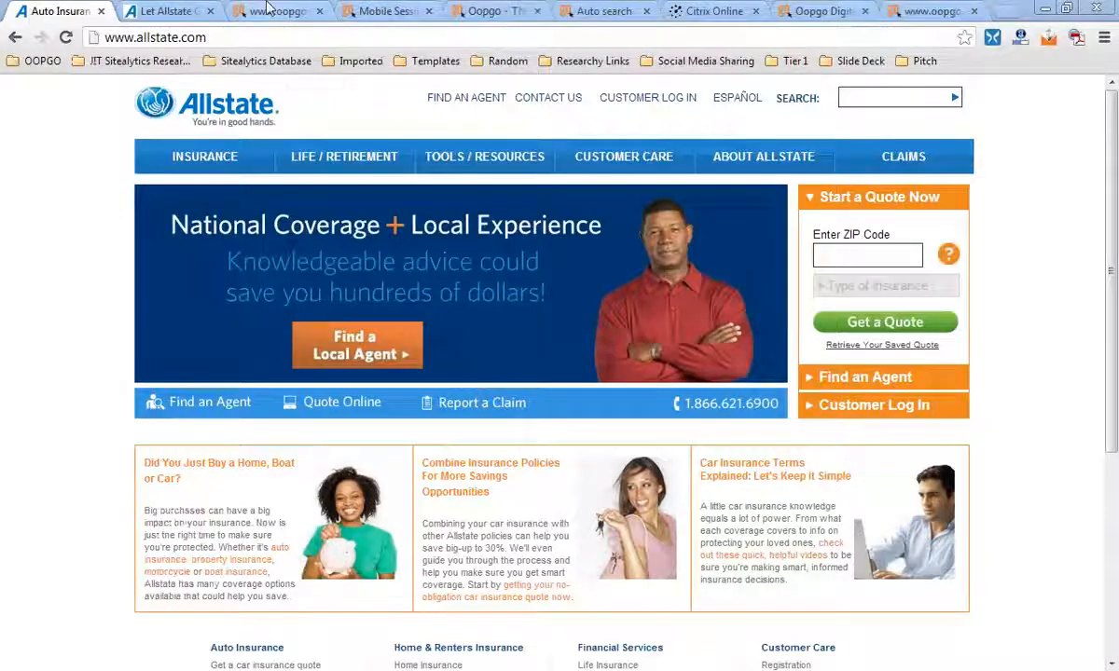
Switch Chrome from the mobile video player tab to Allstate's Report A Claim tab.
{"action": "left_click", "coordinate": [383, 11]}
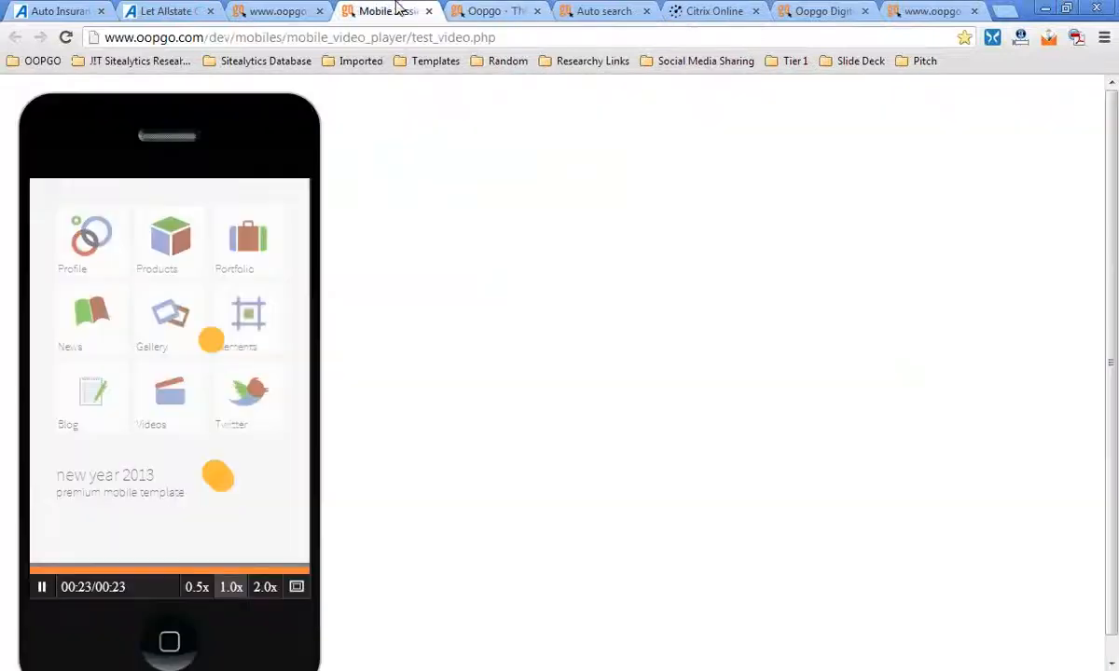
{"action": "left_click", "coordinate": [168, 11]}
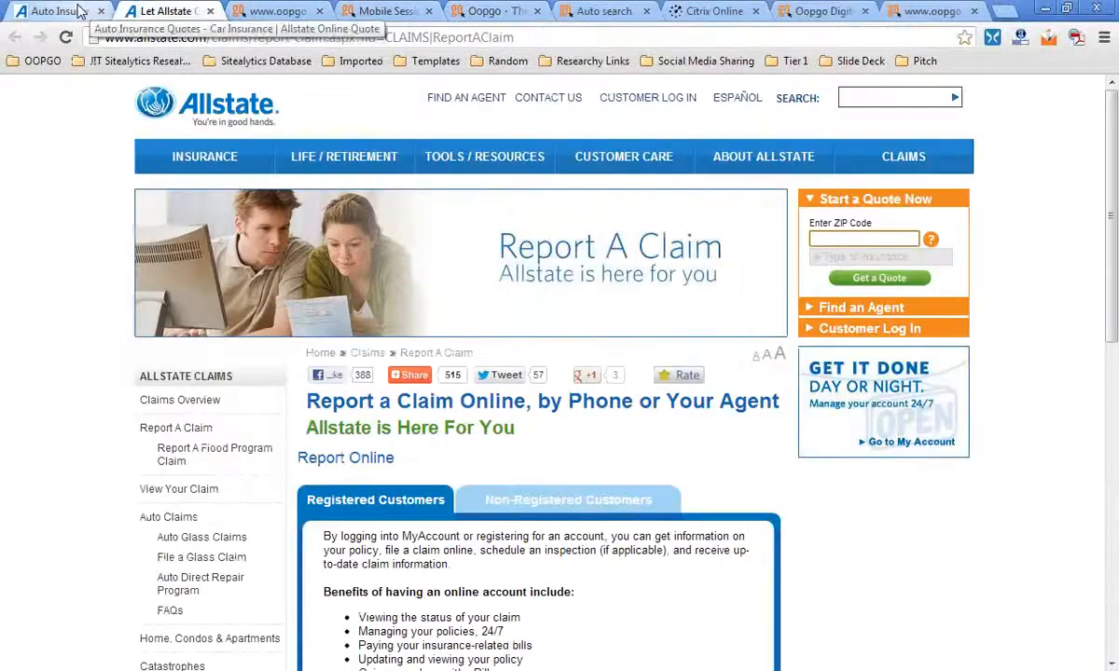
{"action": "mouse_move", "coordinate": [168, 11]}
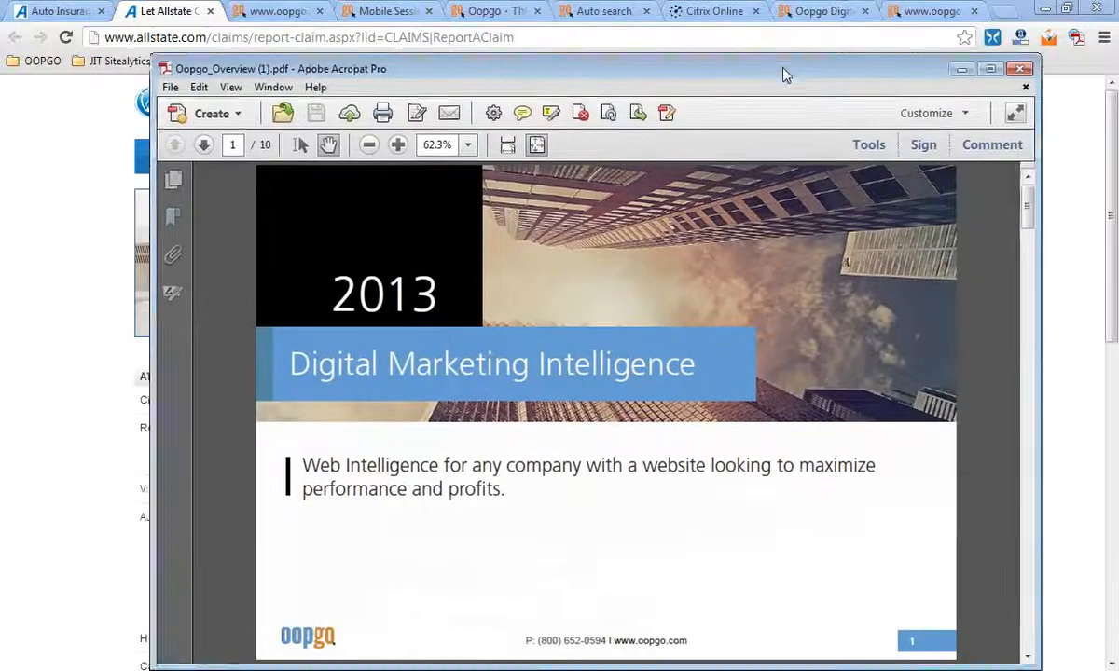
{"action": "left_click", "coordinate": [962, 67]}
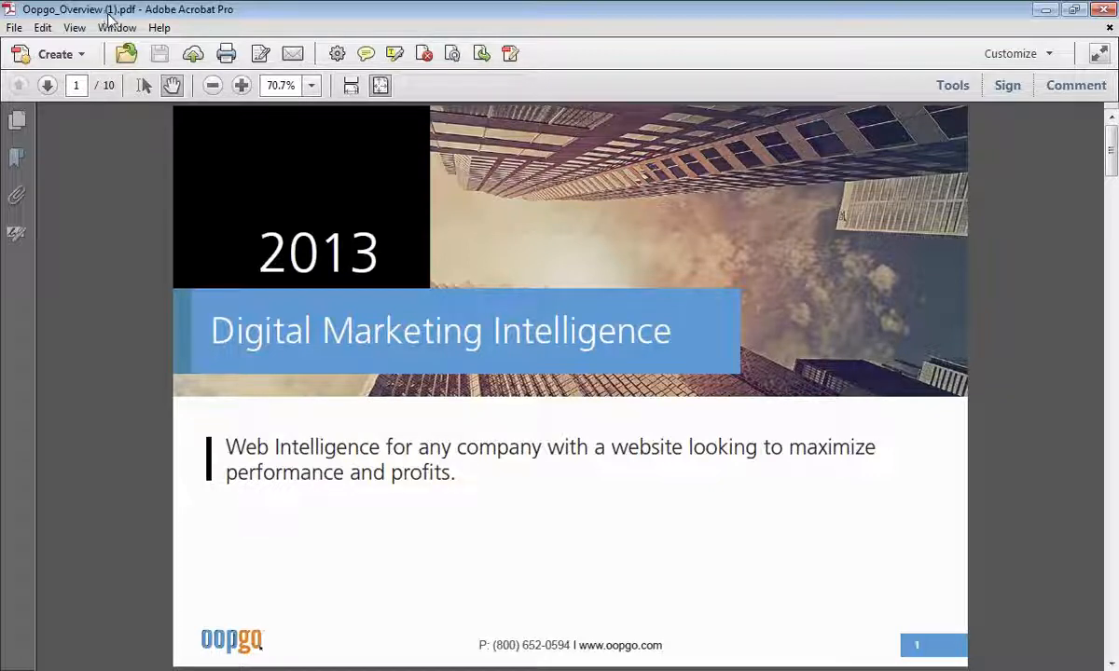
{"action": "mouse_move", "coordinate": [308, 123]}
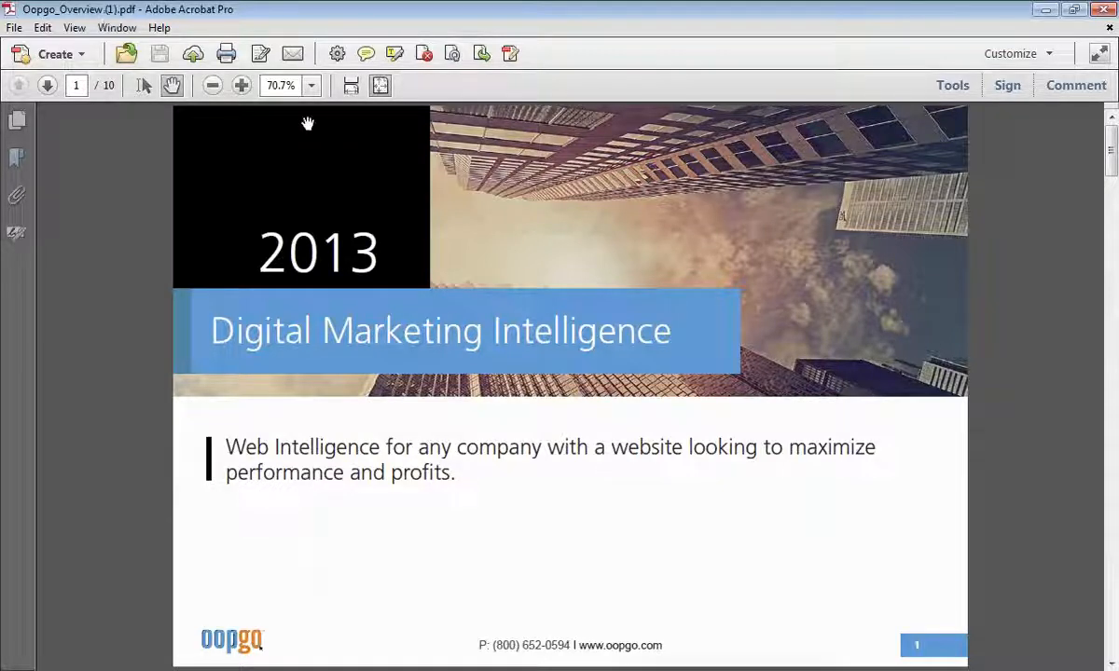
{"action": "left_click", "coordinate": [72, 27]}
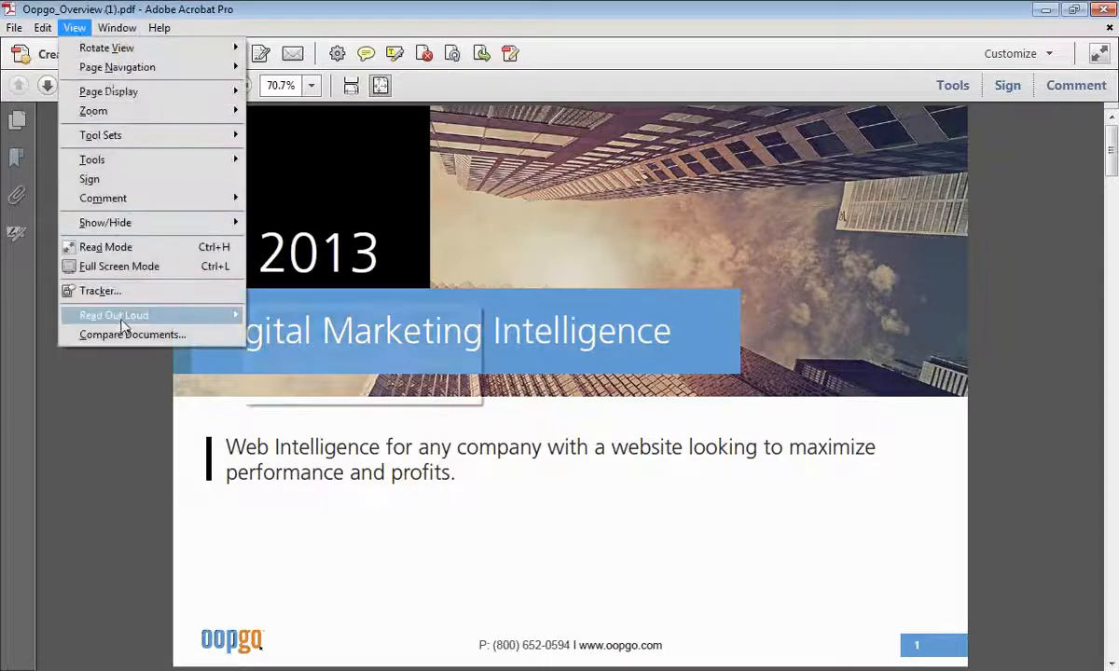
{"action": "mouse_move", "coordinate": [347, 157]}
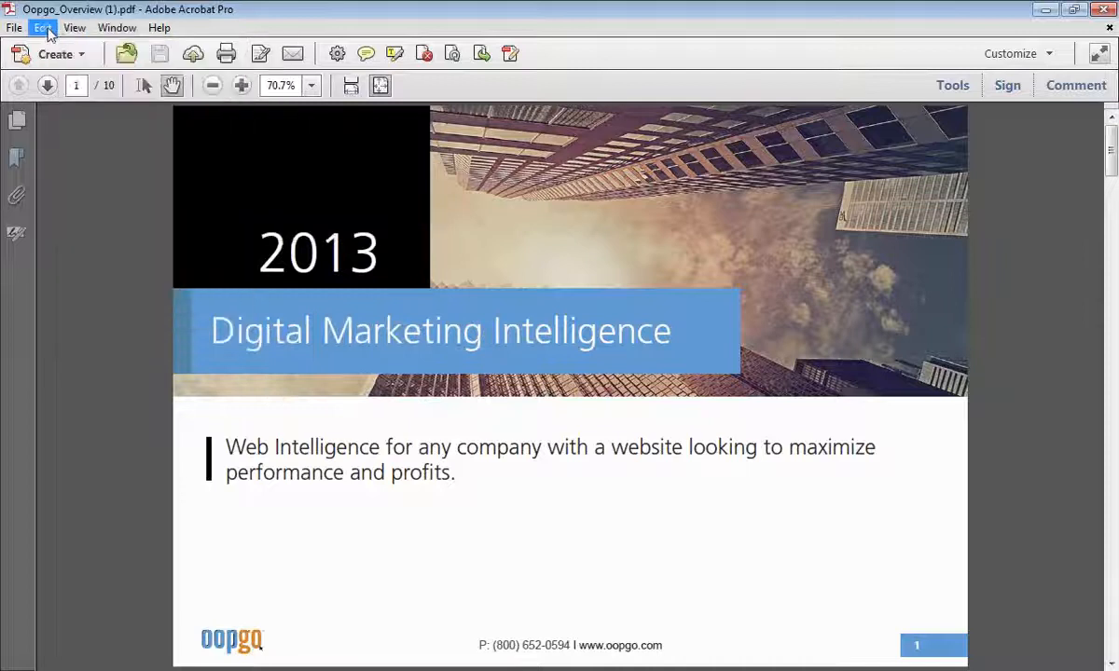
{"action": "left_click", "coordinate": [115, 28]}
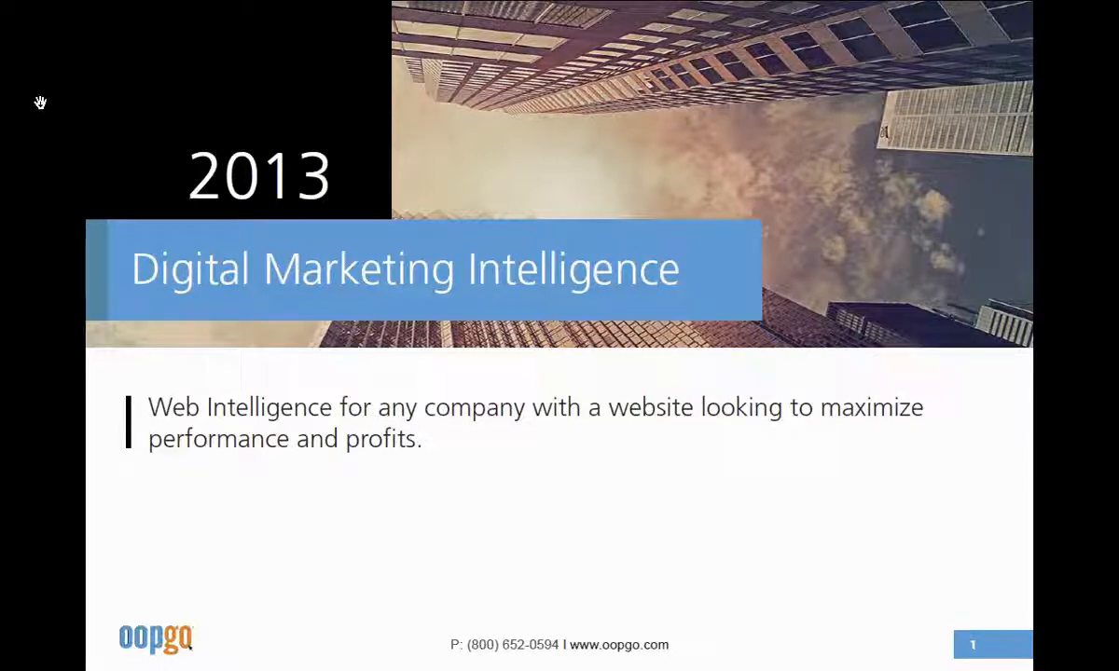
{"action": "mouse_move", "coordinate": [947, 118]}
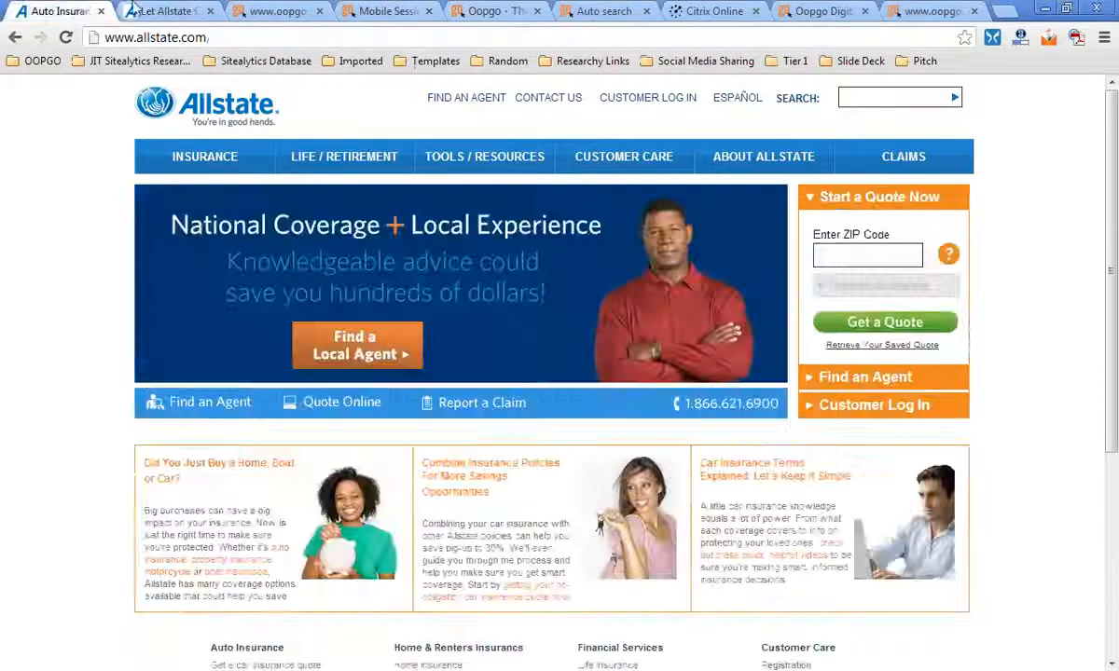
Flip through Chrome tabs to the Citrix Online GoToMeeting 'Connected' page.
{"action": "left_click", "coordinate": [270, 11]}
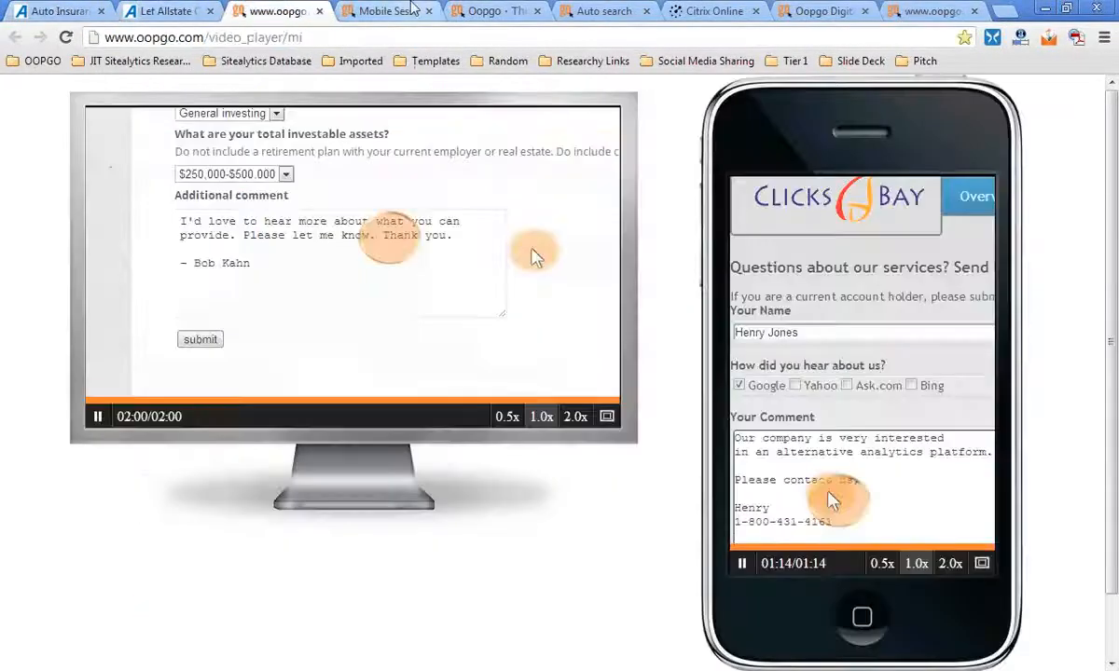
{"action": "left_click", "coordinate": [816, 11]}
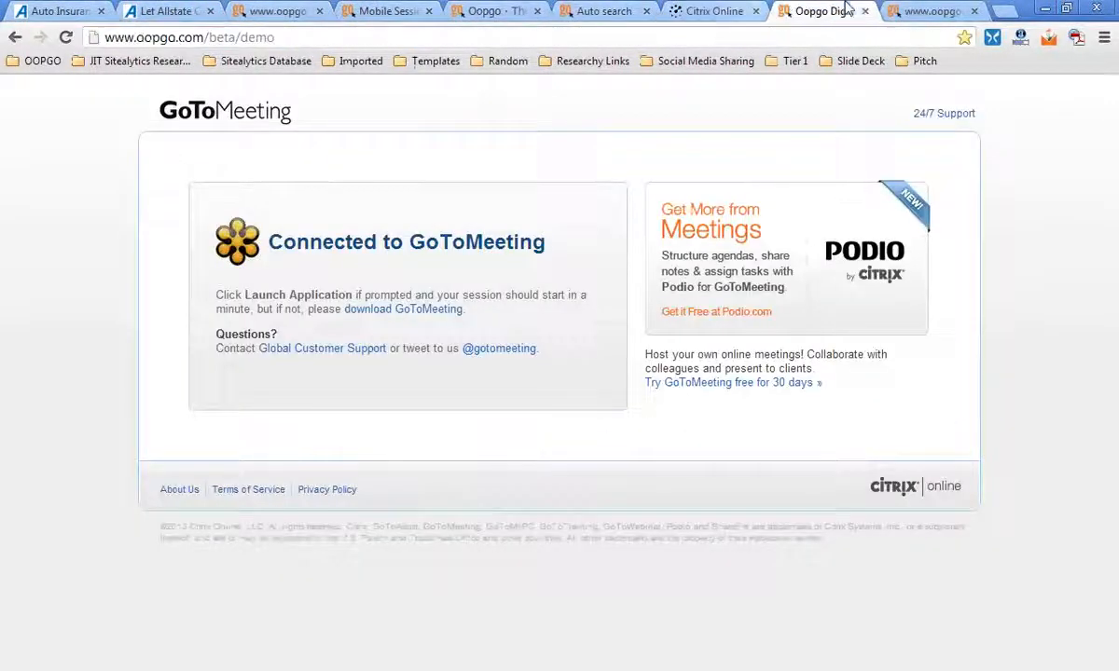
{"action": "left_click", "coordinate": [712, 11]}
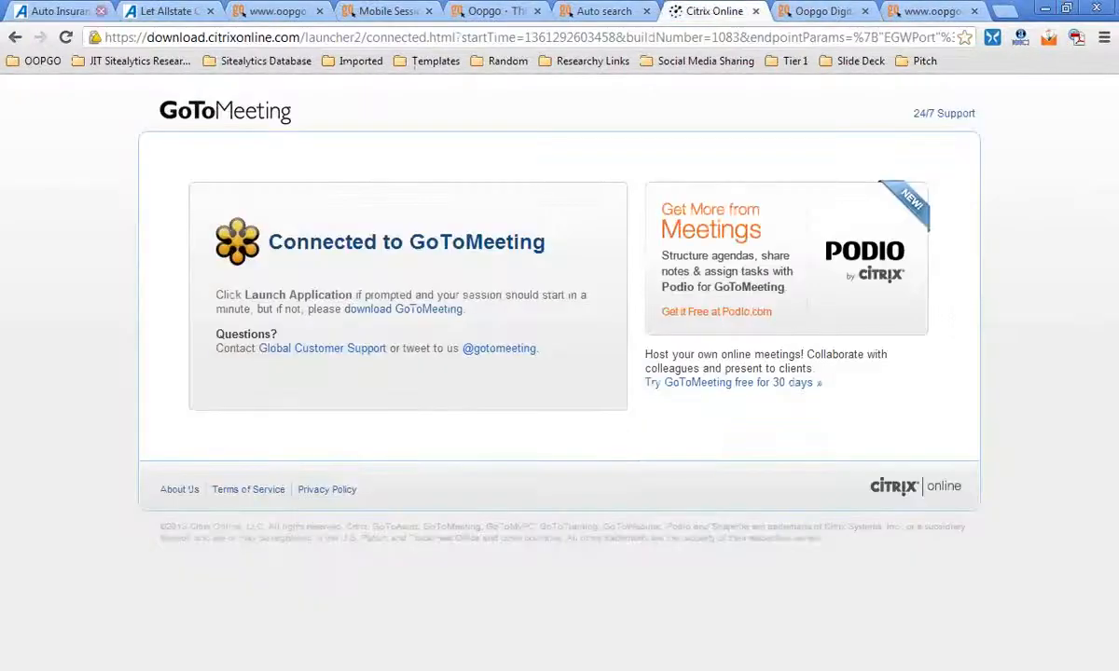